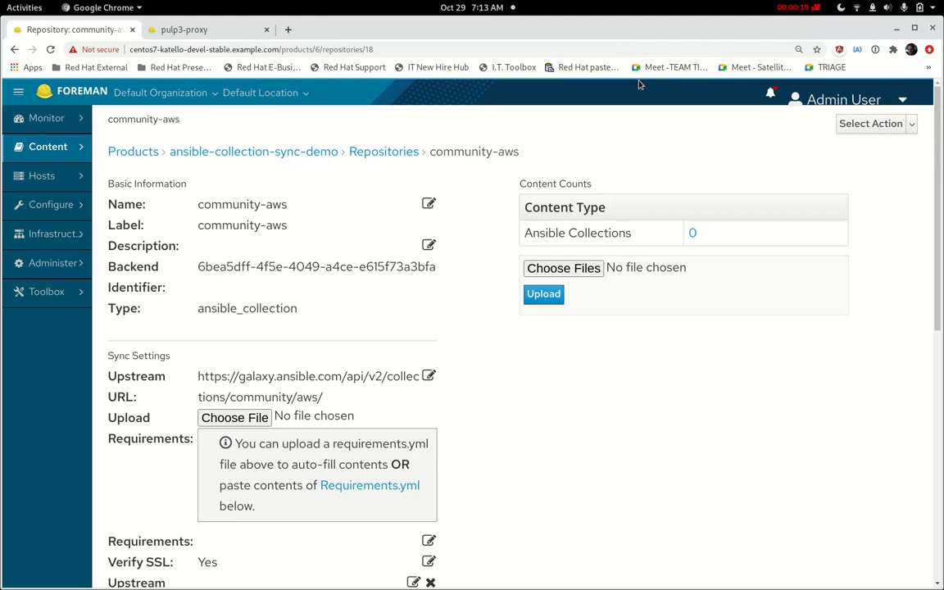
mouse_move(299, 394)
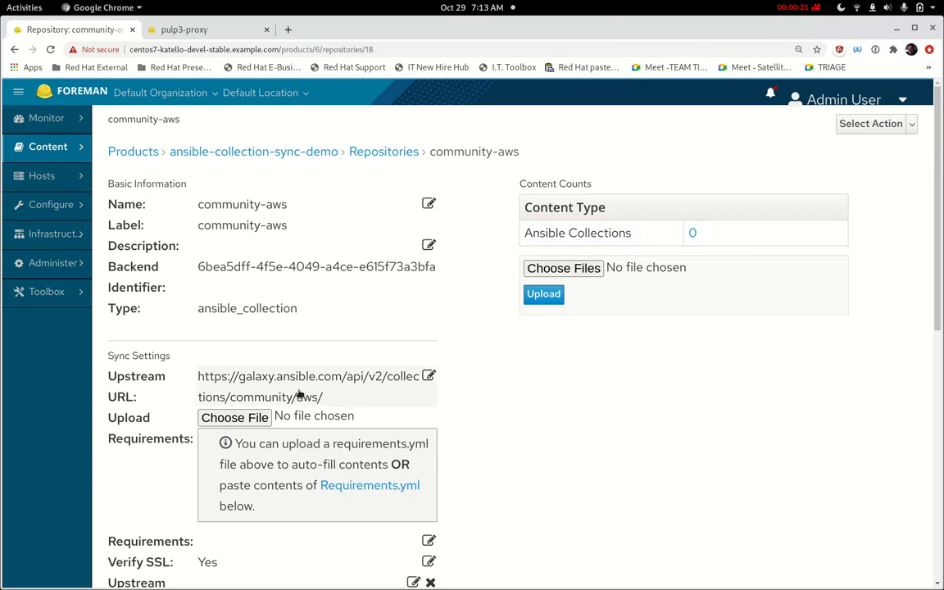
mouse_move(319, 387)
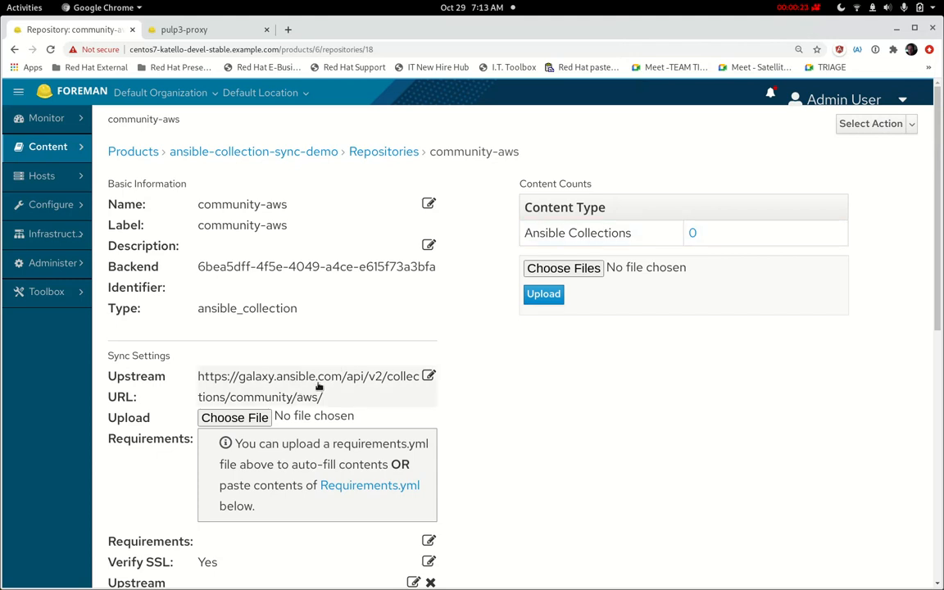
mouse_move(309, 406)
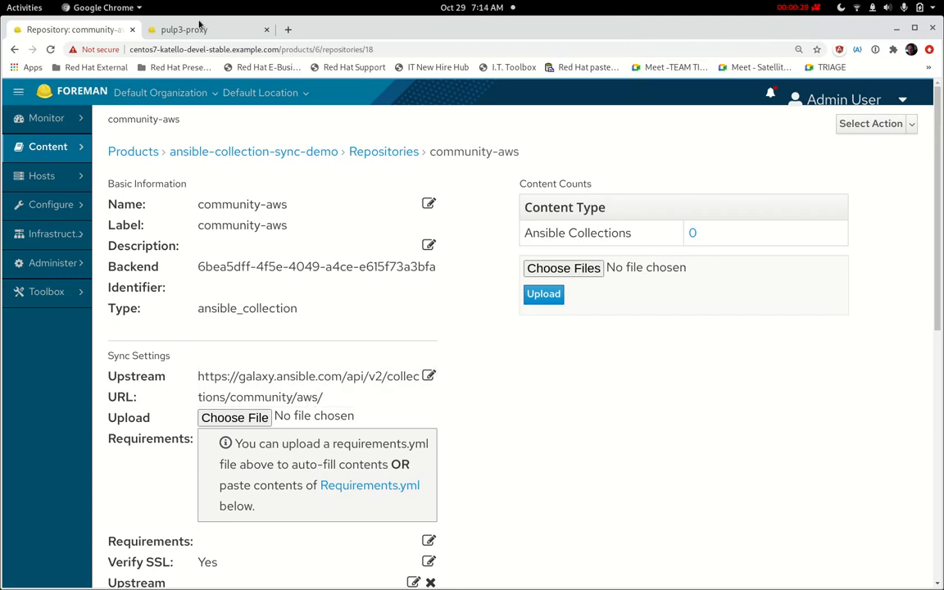
Step: Review pulp3-proxy's assigned lifecycle environments in its edit form, then return to the Smart Proxies list
click(209, 30)
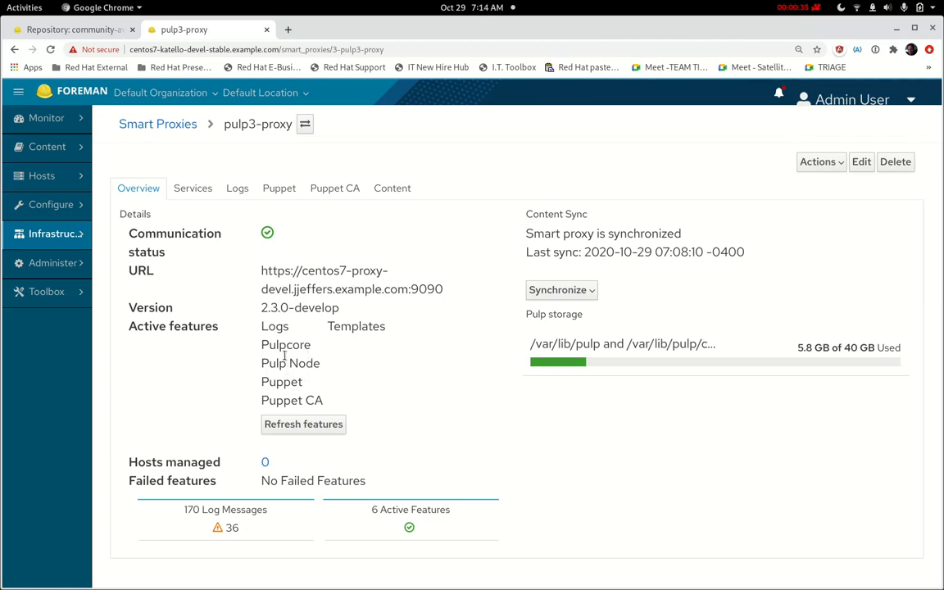
click(861, 161)
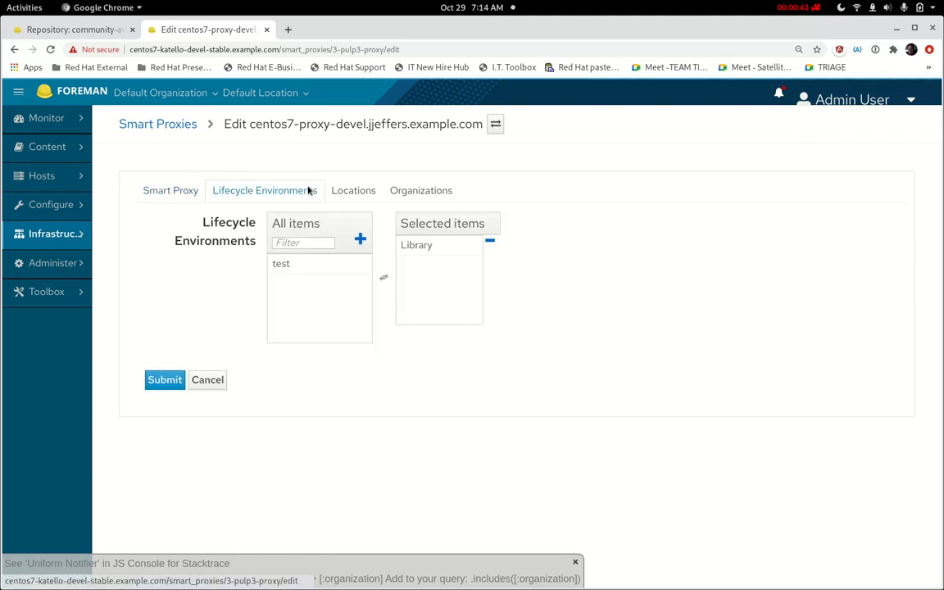
click(416, 245)
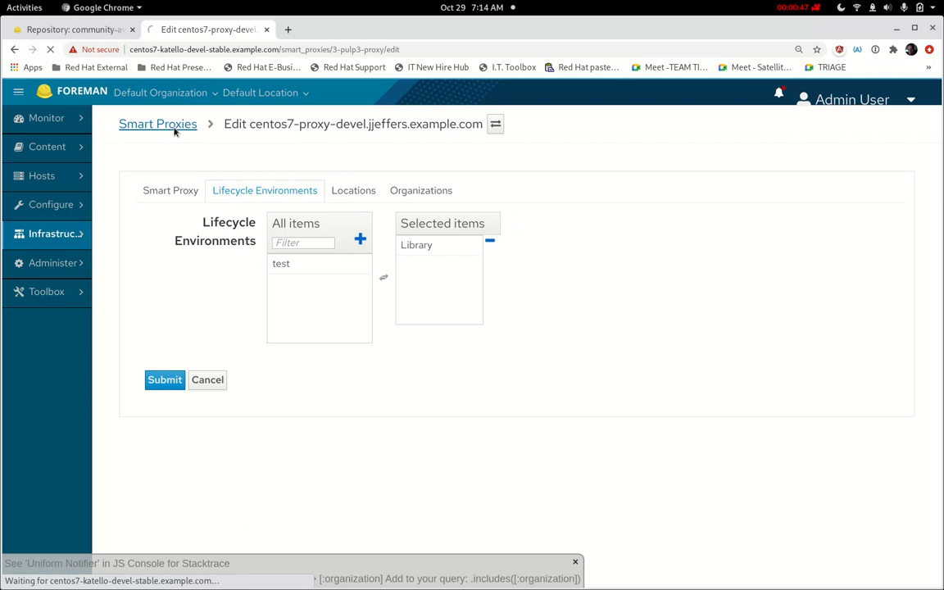
click(157, 123)
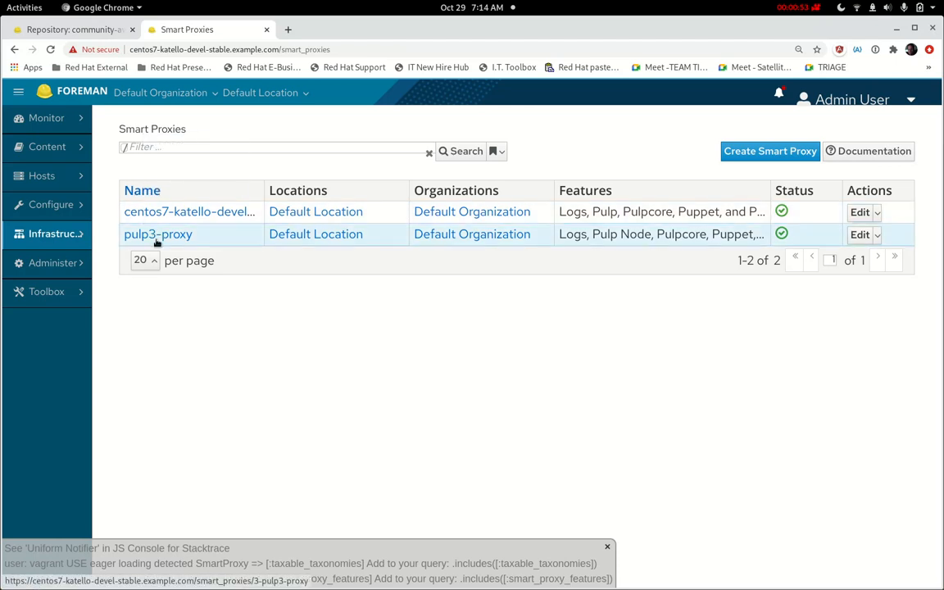
Step: Open the pulp3-proxy overview and expand the Synchronize dropdown to check its sync status
click(157, 234)
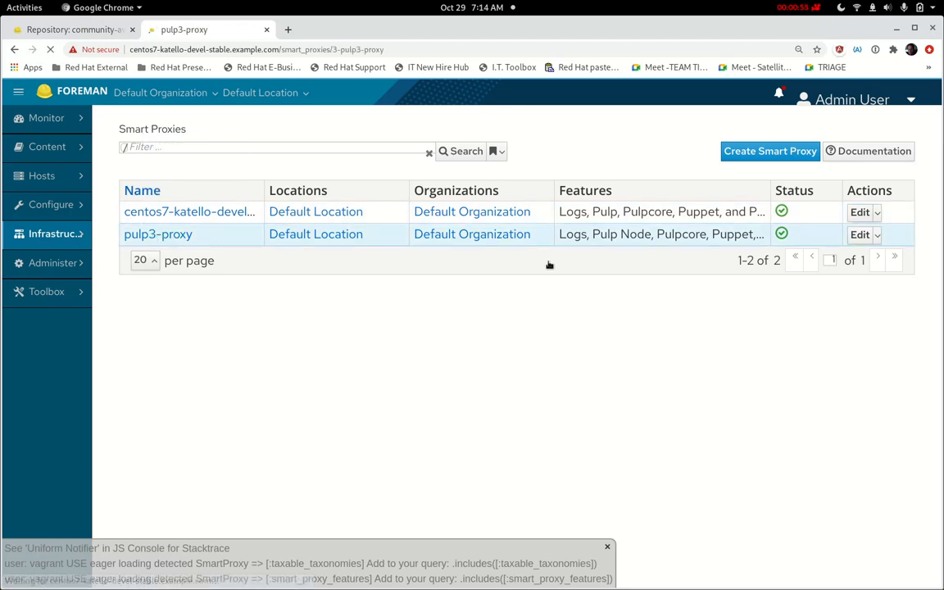
click(158, 233)
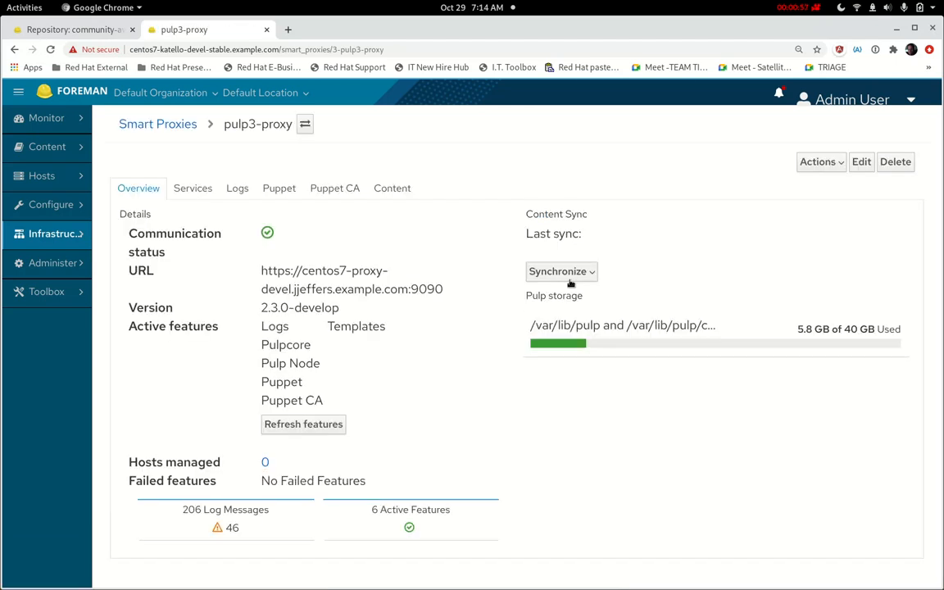
mouse_move(597, 279)
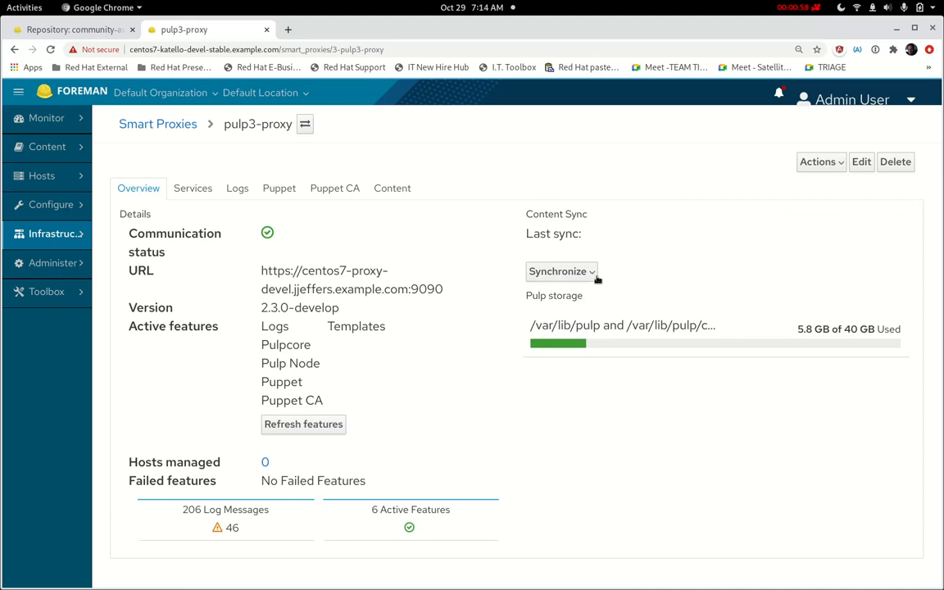
click(561, 271)
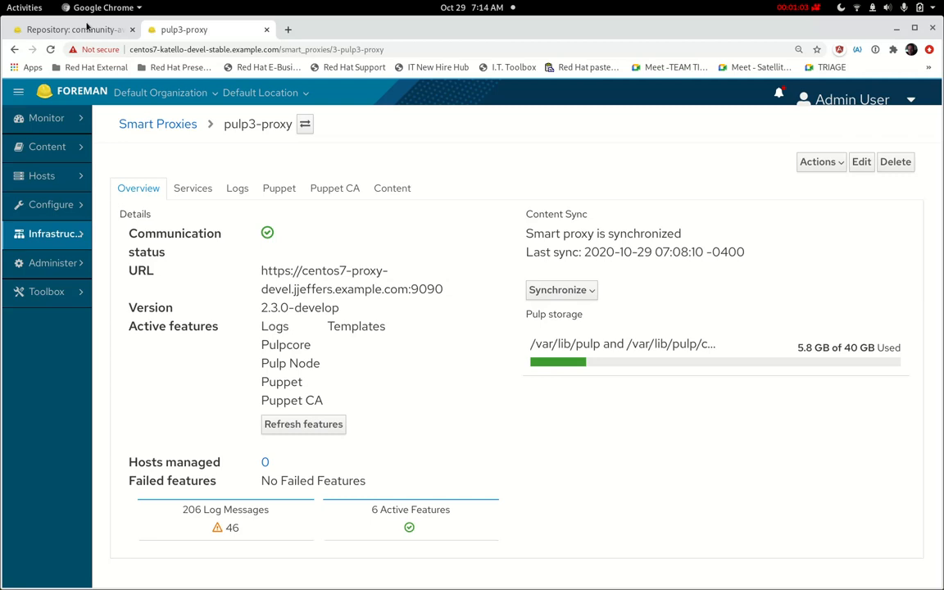
Step: Return to the community-aws repository page and scroll down its details
click(70, 29)
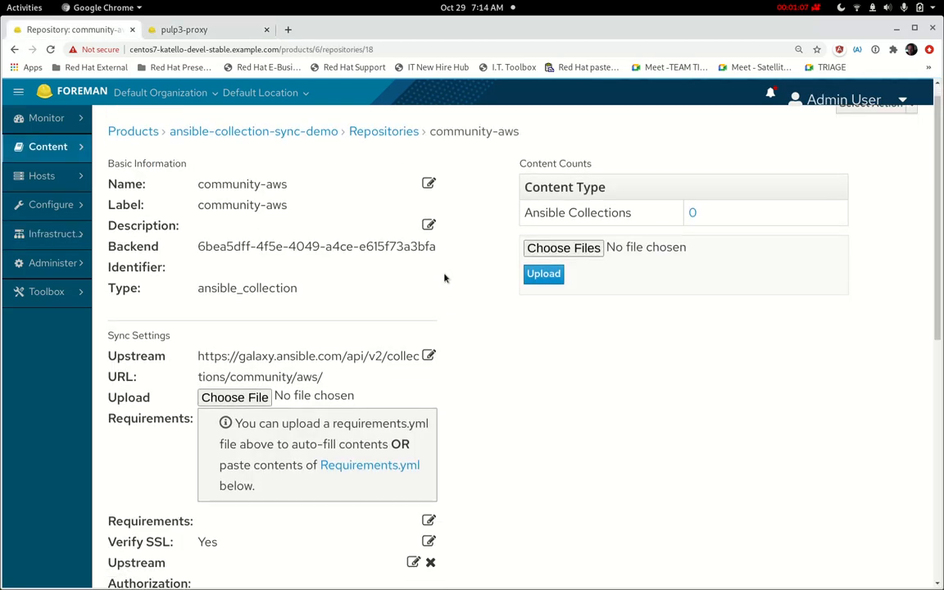
scroll(down, 3)
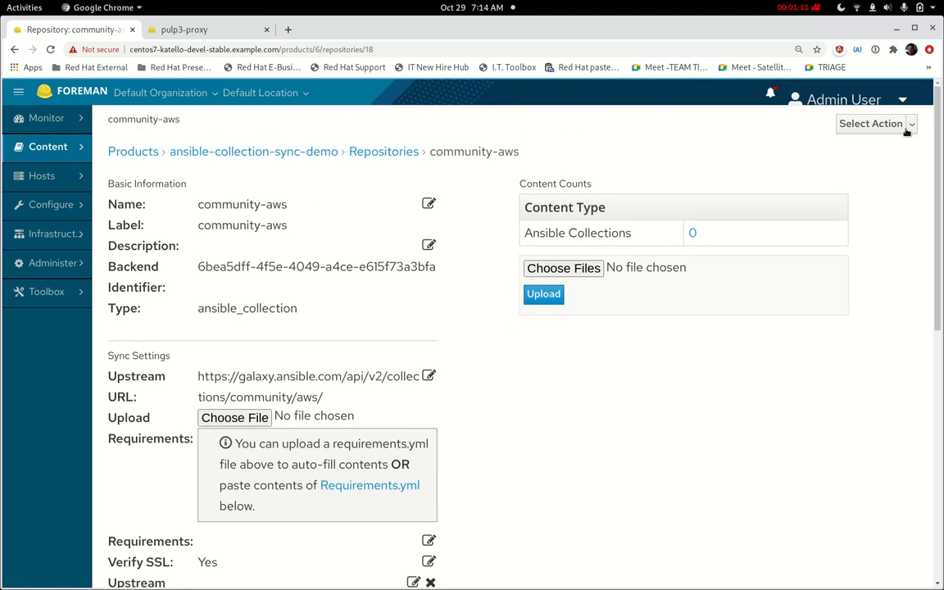
mouse_move(911, 127)
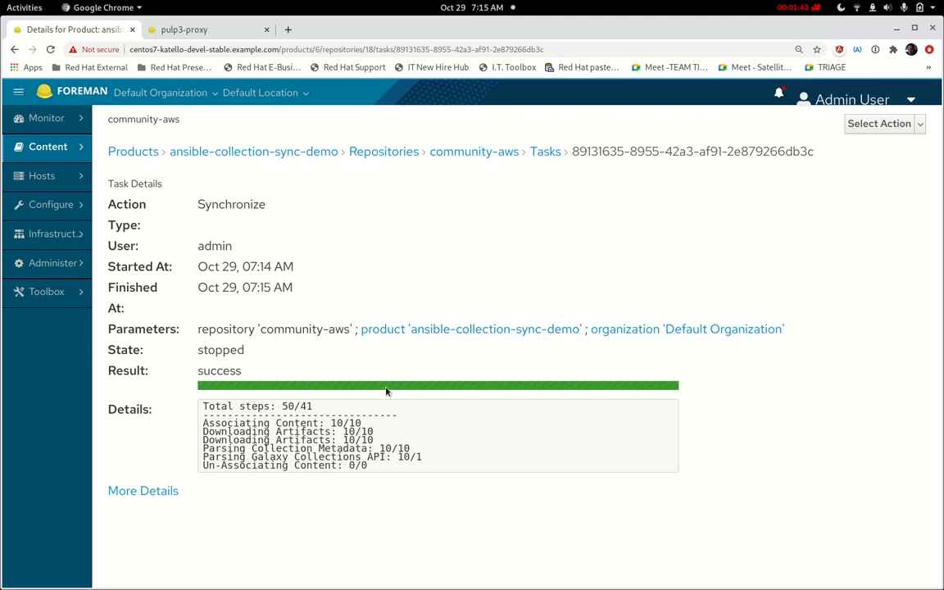
mouse_move(239, 235)
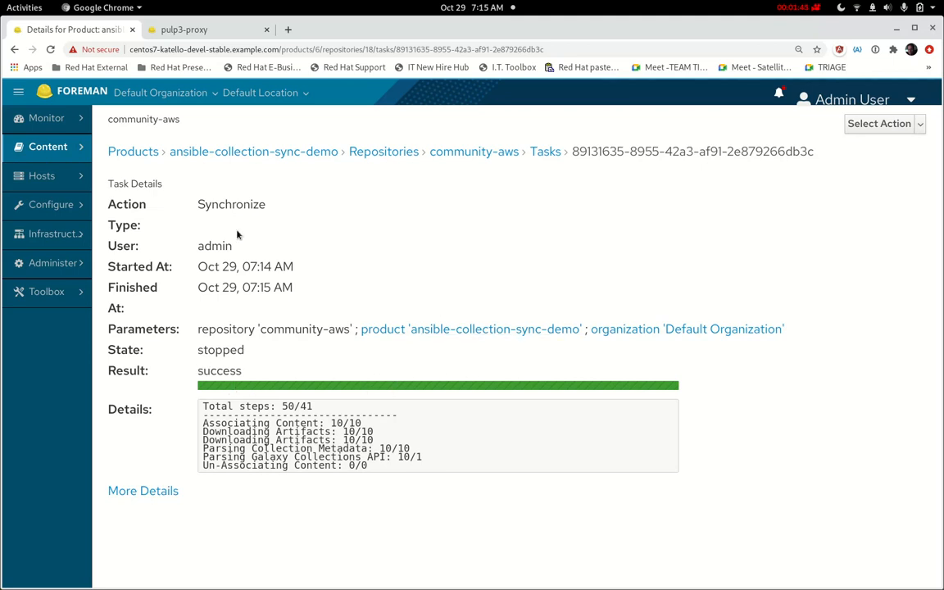
mouse_move(473, 151)
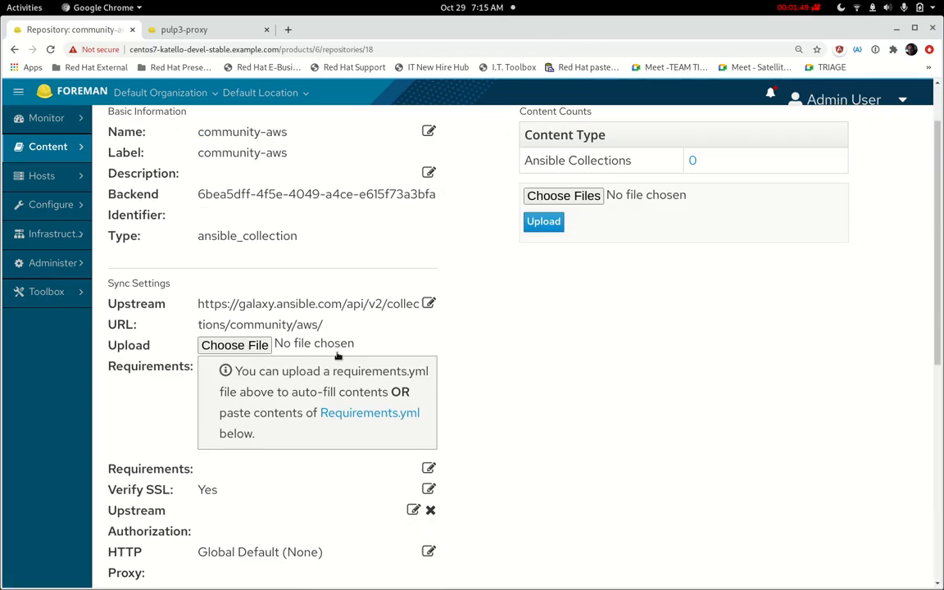
Step: Scroll through the successful community-aws sync results, then switch to the pulp3-proxy page
scroll(down, 3)
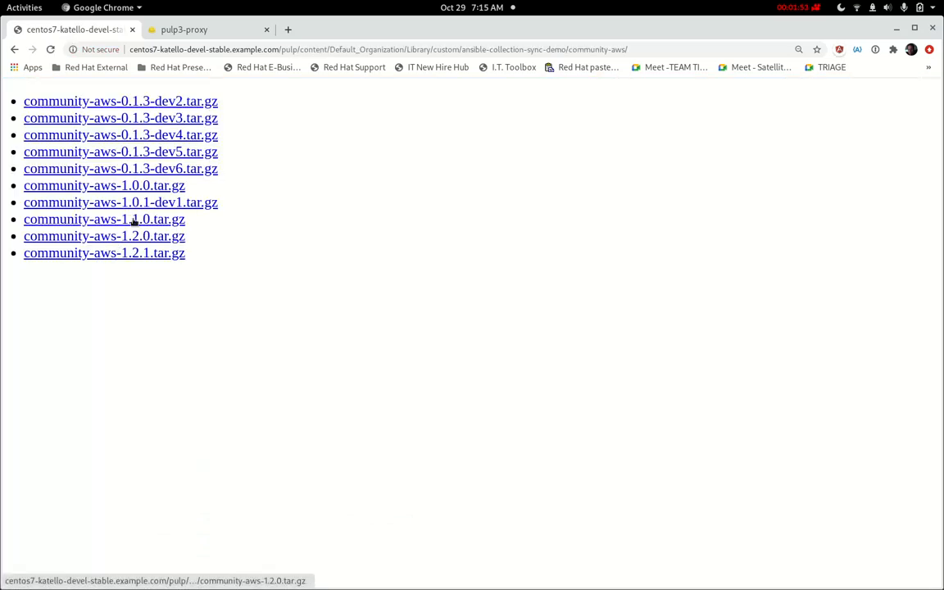
mouse_move(120, 117)
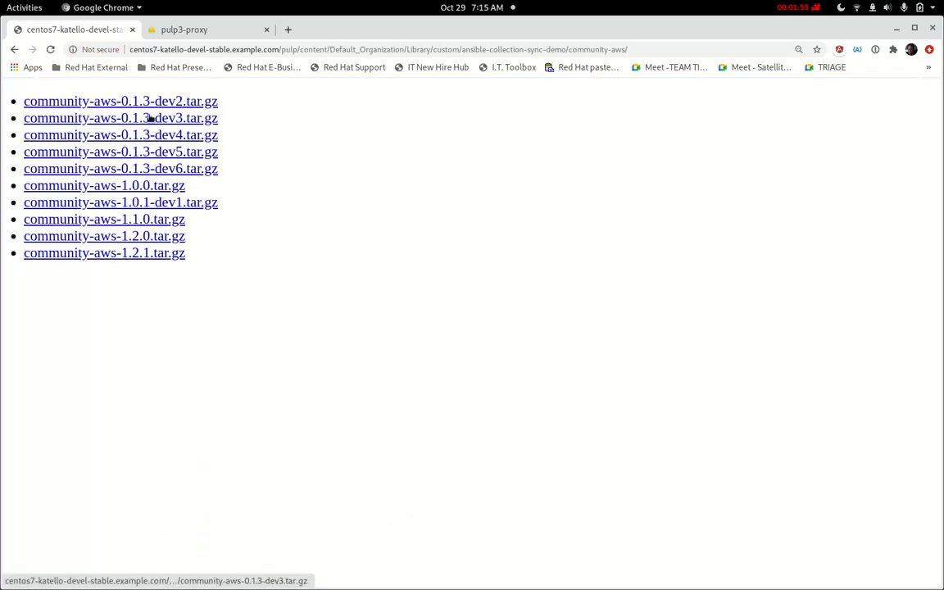
click(184, 29)
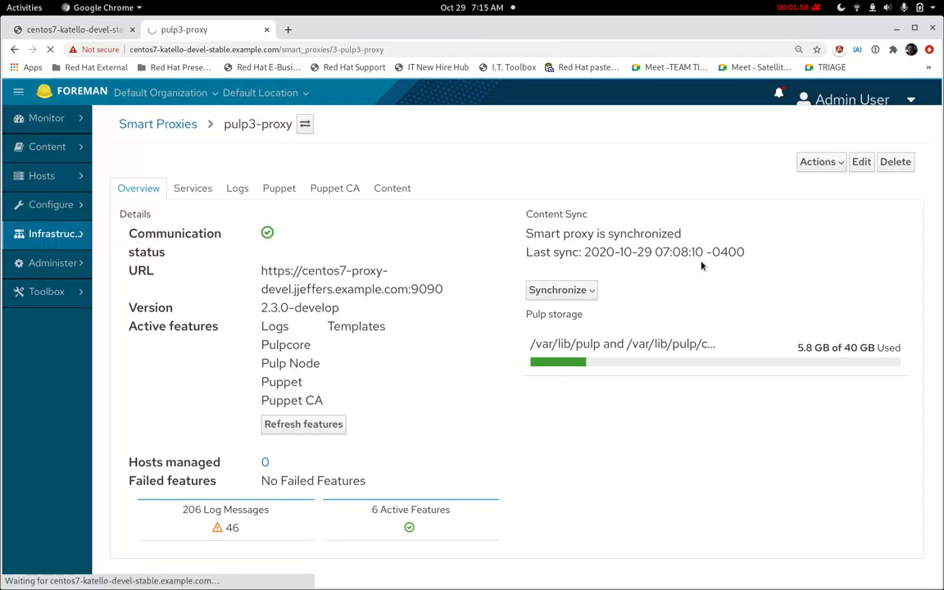
mouse_move(619, 288)
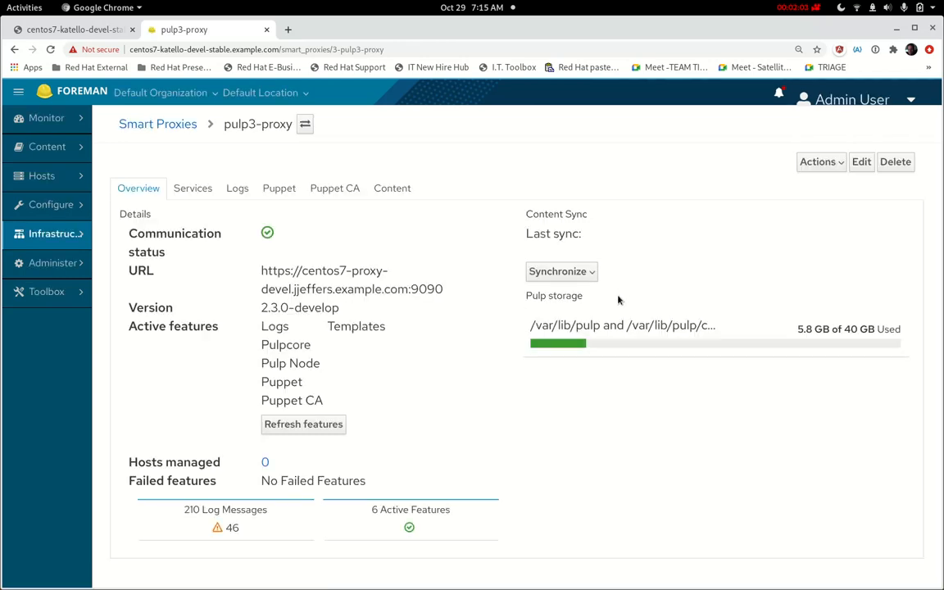
mouse_move(605, 315)
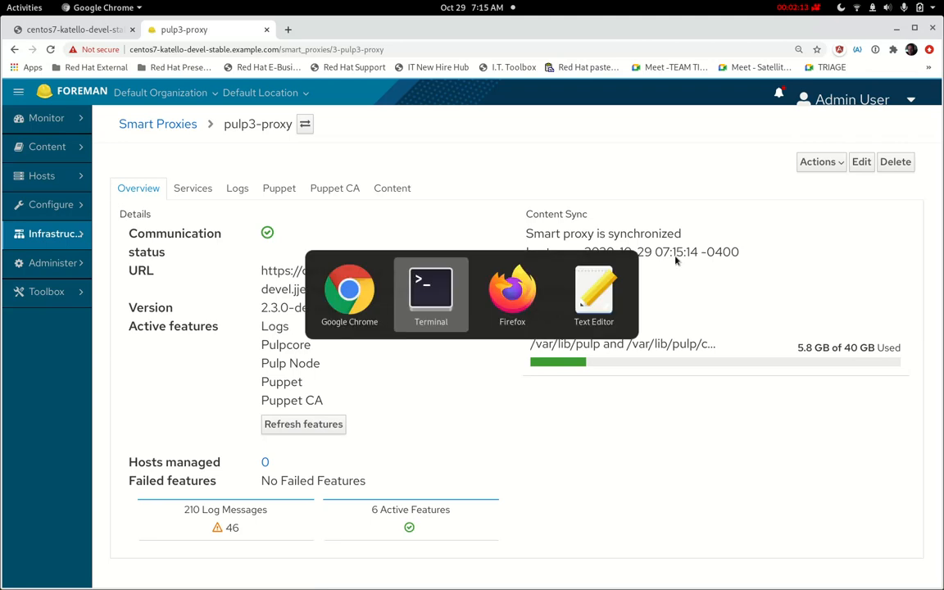
Step: Bring the Terminal window to the front to query the proxy's Pulp database
click(430, 287)
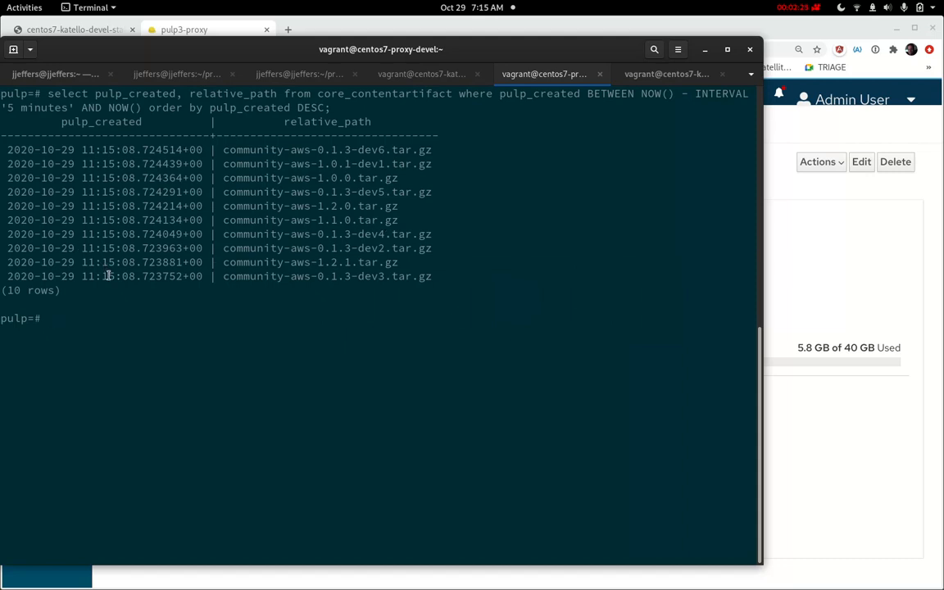
mouse_move(319, 289)
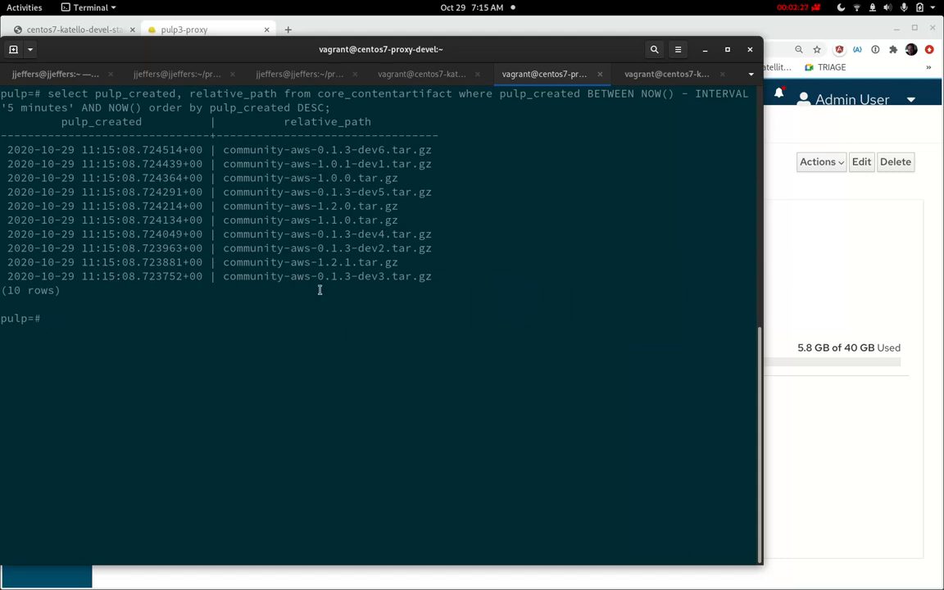